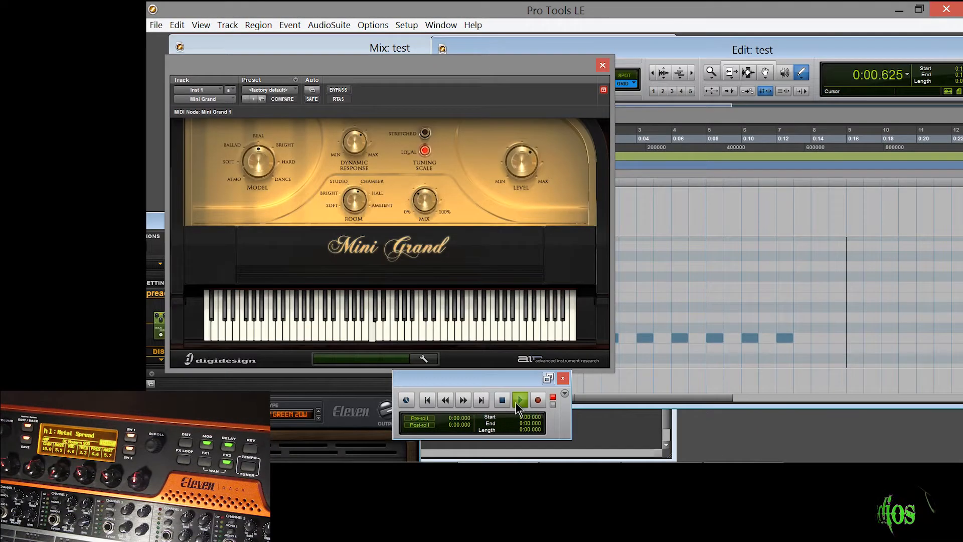
Start playback so the Mini Grand piano part plays in Pro Tools LE.
{"action": "left_click", "coordinate": [519, 400]}
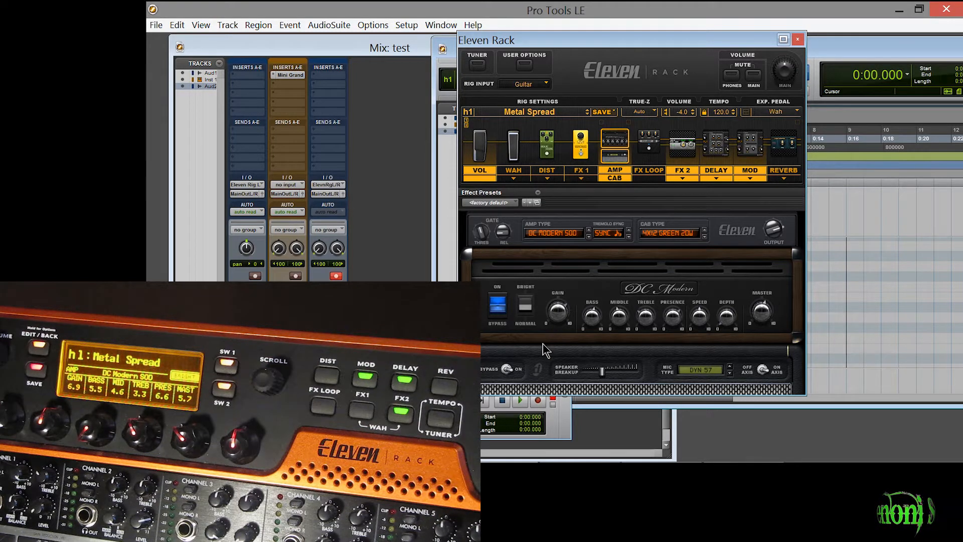
{"action": "mouse_move", "coordinate": [552, 240]}
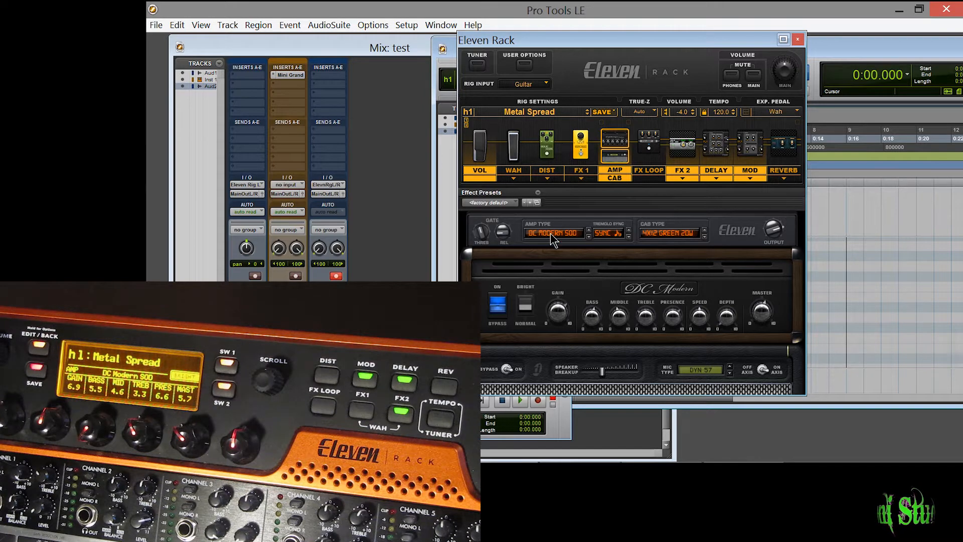
Switch the Eleven Rack amp type to RB-01b Red on the Metal Spread rig.
{"action": "left_click", "coordinate": [552, 232]}
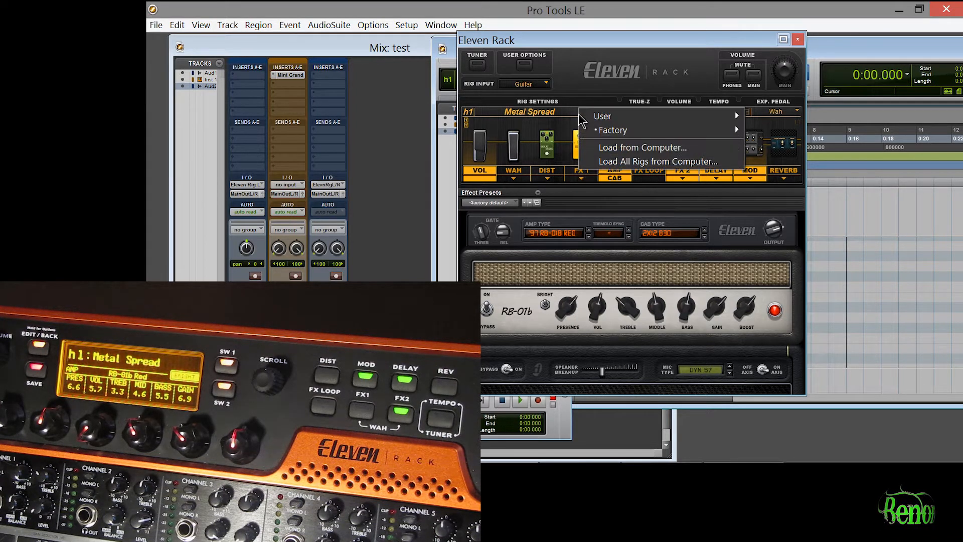
{"action": "mouse_move", "coordinate": [615, 153]}
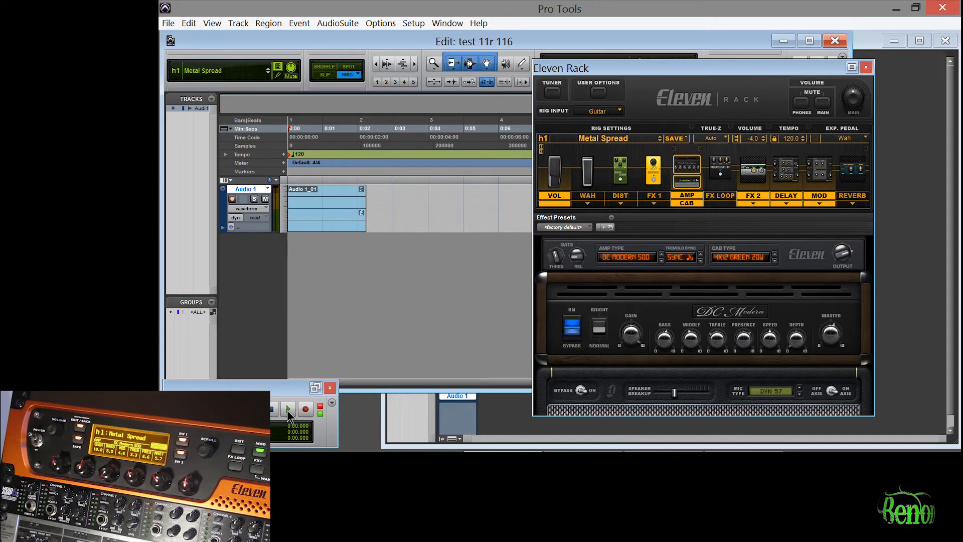
Record a guitar take onto Audio 1 through the Eleven Rack, then stop.
{"action": "left_click", "coordinate": [289, 408]}
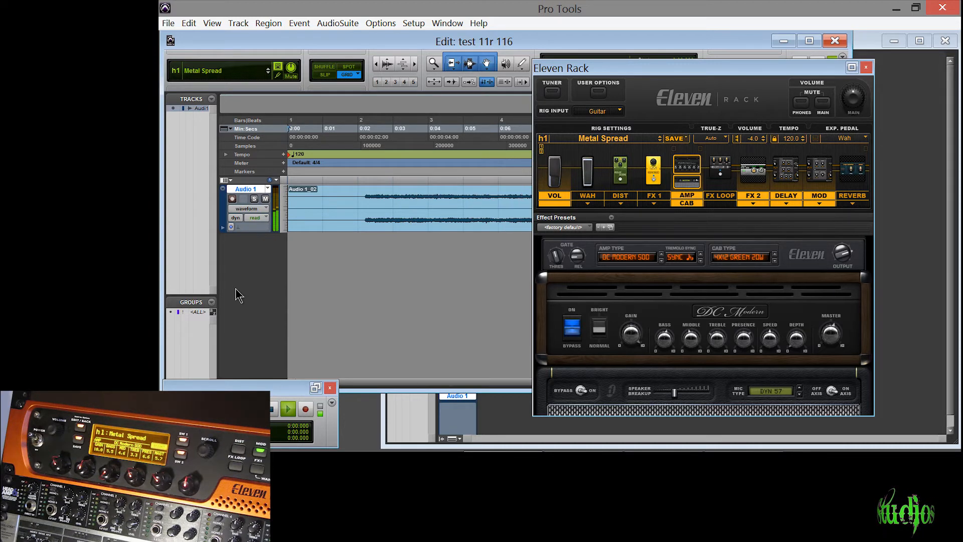
{"action": "left_click", "coordinate": [287, 407]}
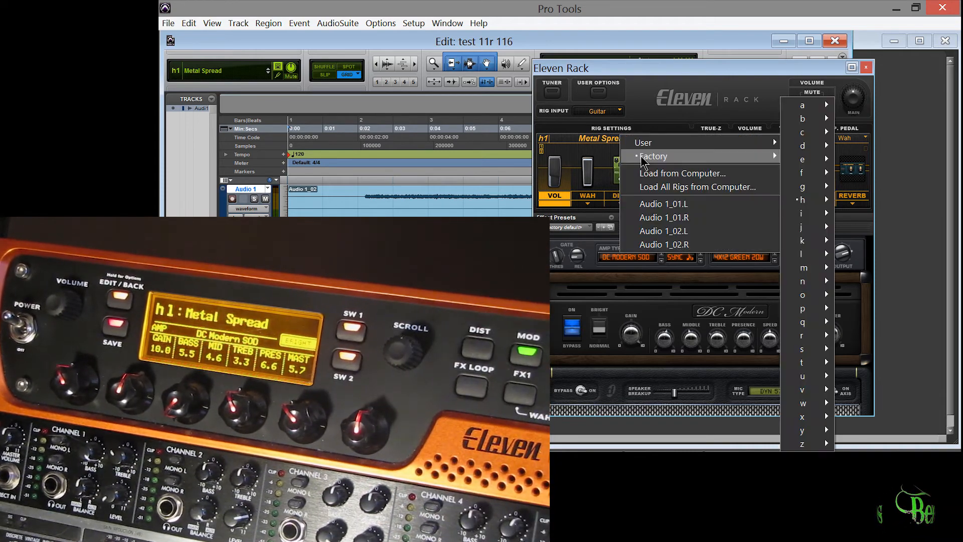
{"action": "mouse_move", "coordinate": [802, 158]}
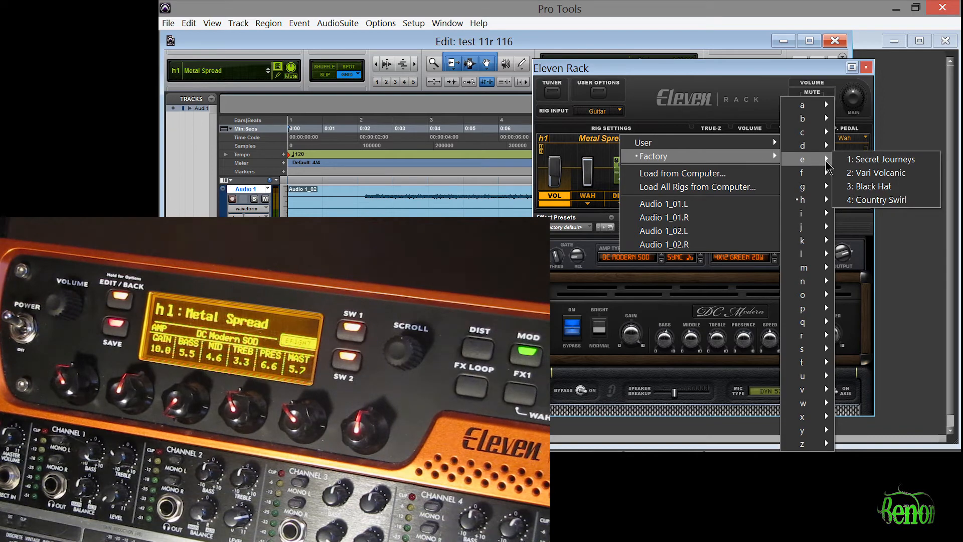
Load the factory rig 'Vari Volcanic' in the Eleven Rack plug-in.
{"action": "left_click", "coordinate": [878, 173]}
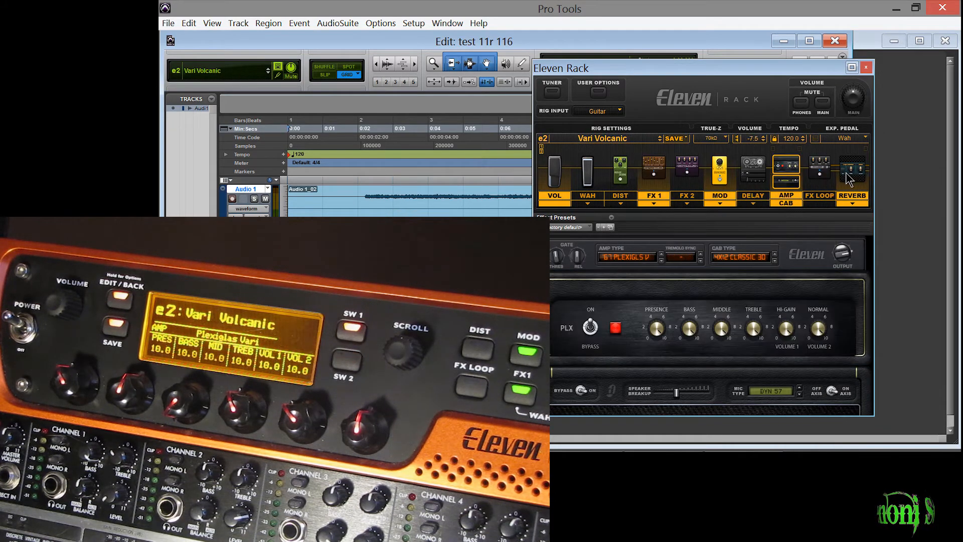